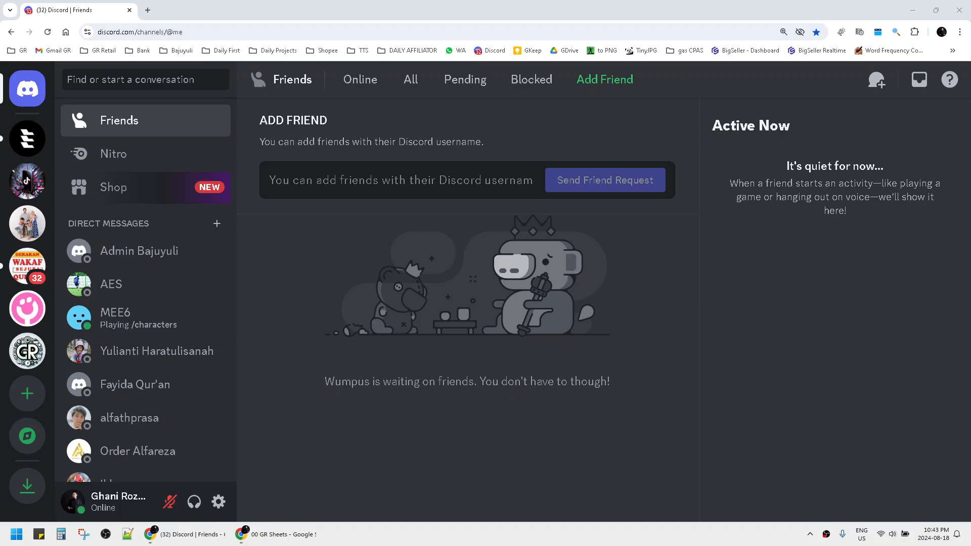
mouse_move(438, 23)
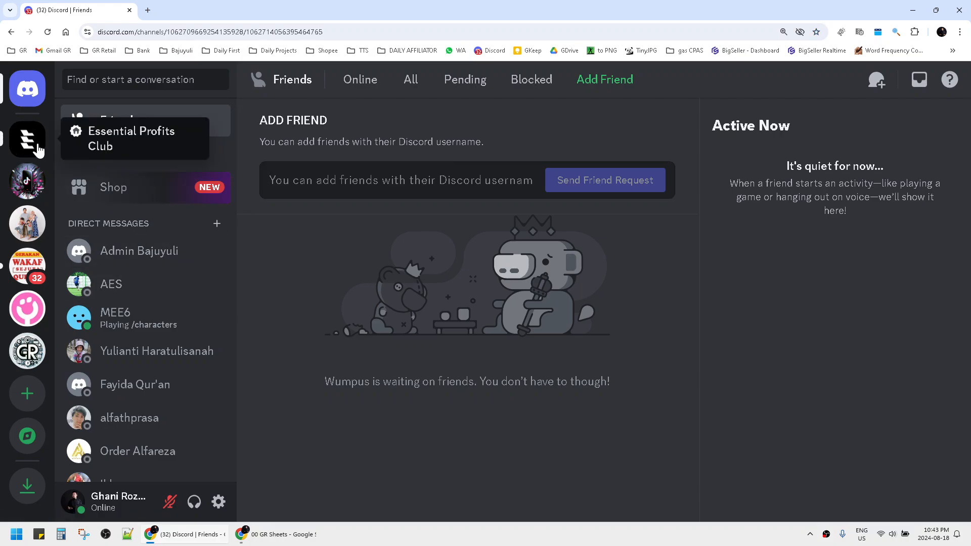
- Go to the Essential Profits Club server's #hello welcome channel
left_click(27, 138)
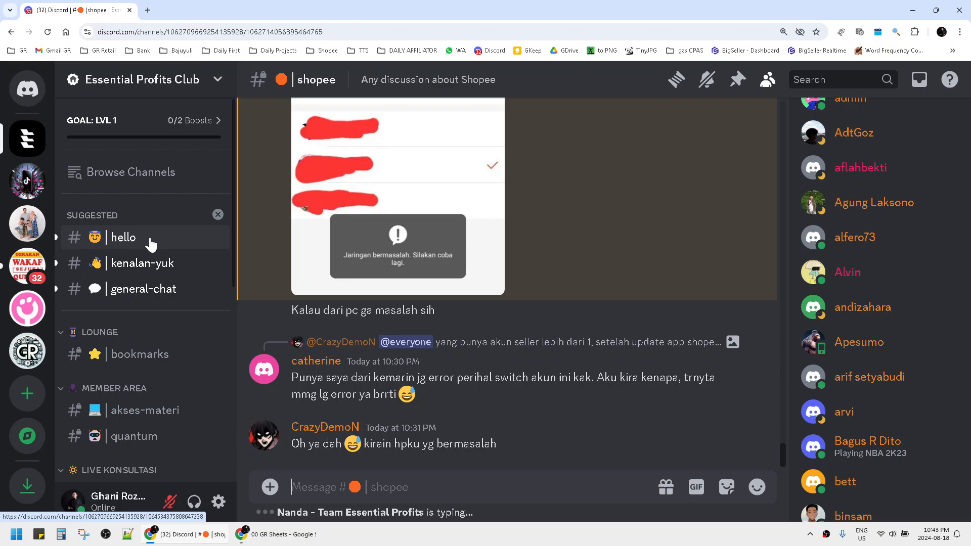
left_click(123, 237)
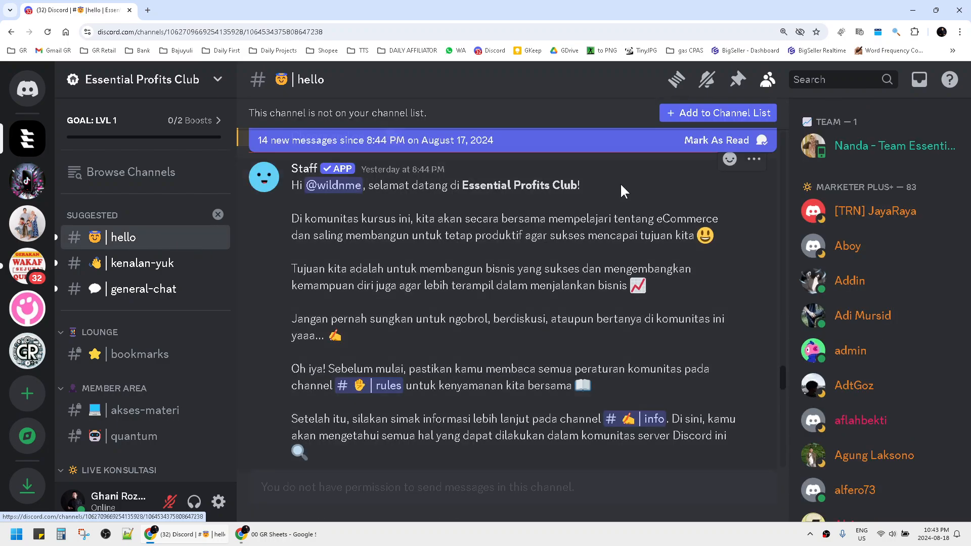
- Toggle the member list off and on, scroll it, and bring up message search
left_click(767, 78)
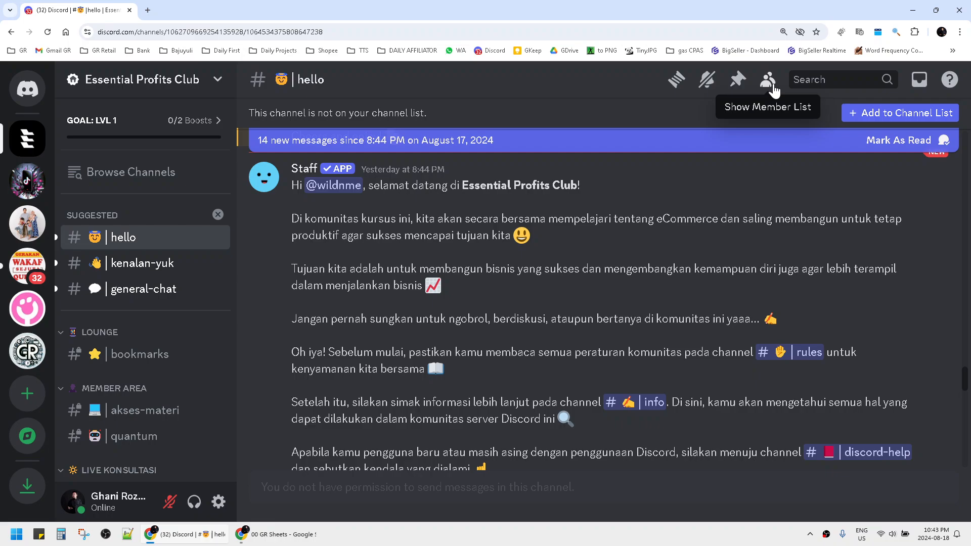
left_click(768, 79)
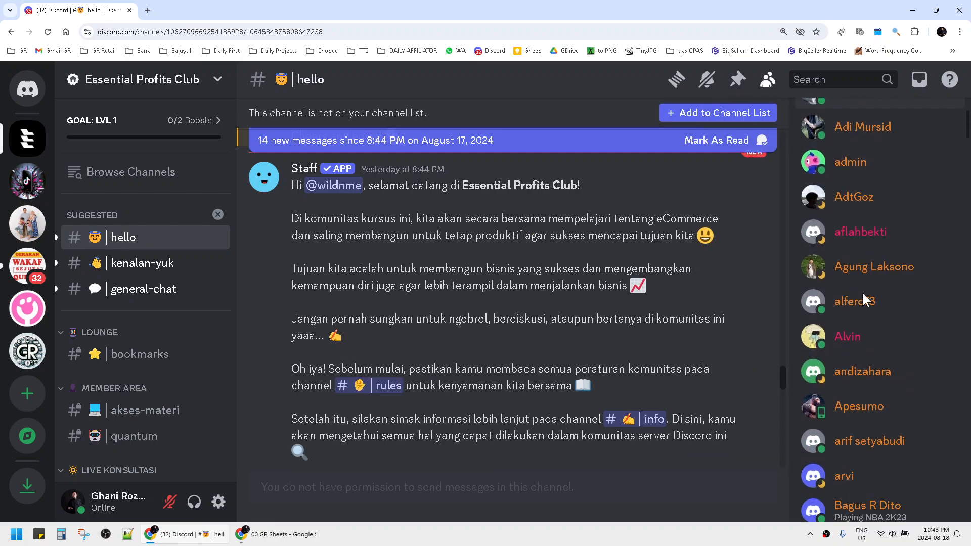
scroll("down", 3)
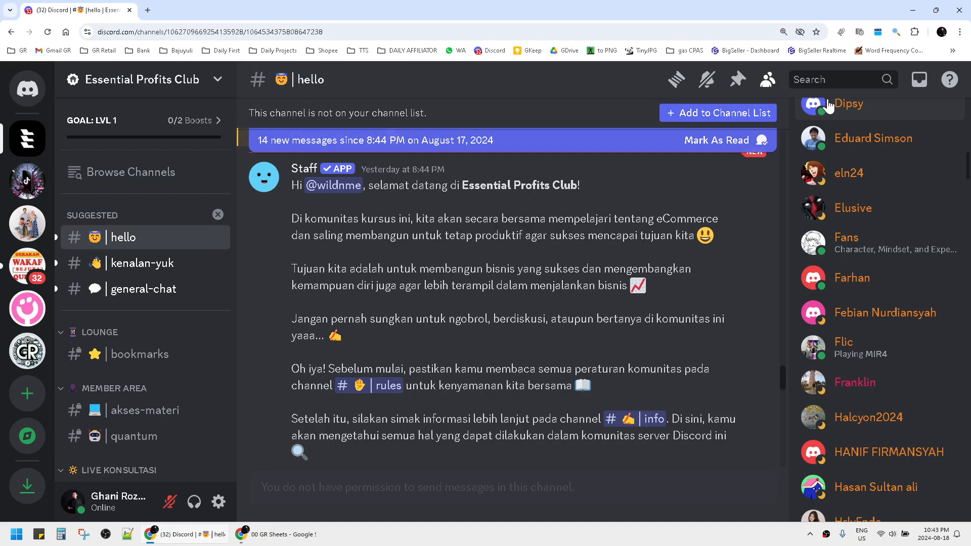
left_click(805, 78)
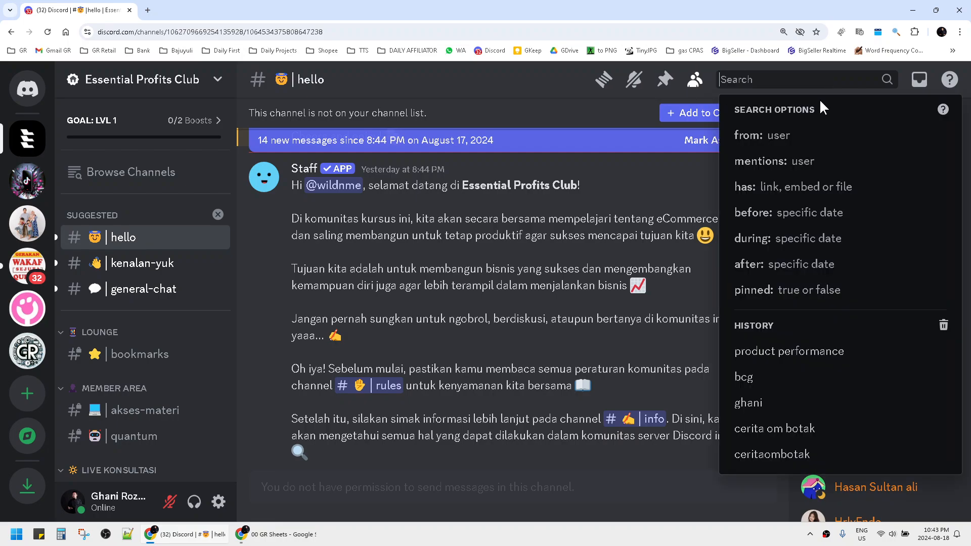
left_click(753, 134)
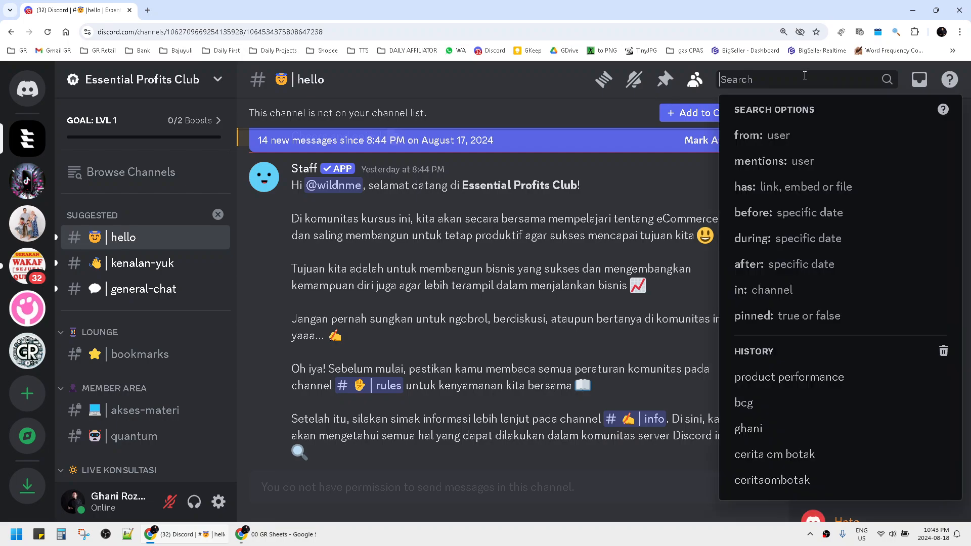
mouse_move(811, 99)
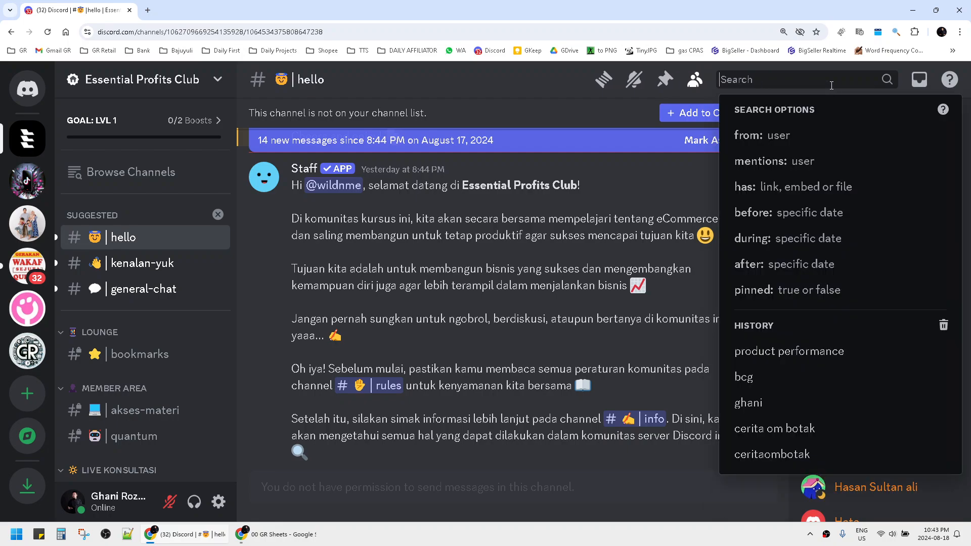
type("hanif")
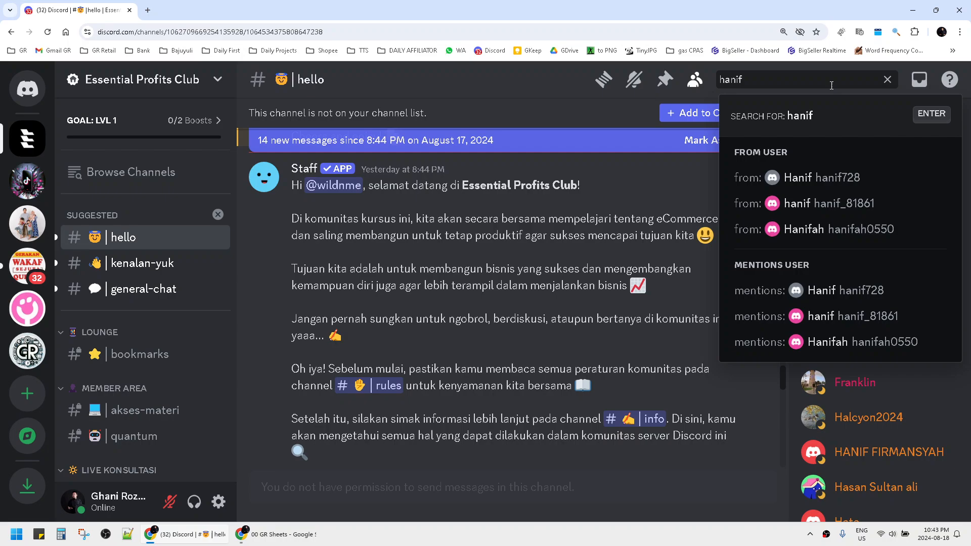
mouse_move(823, 178)
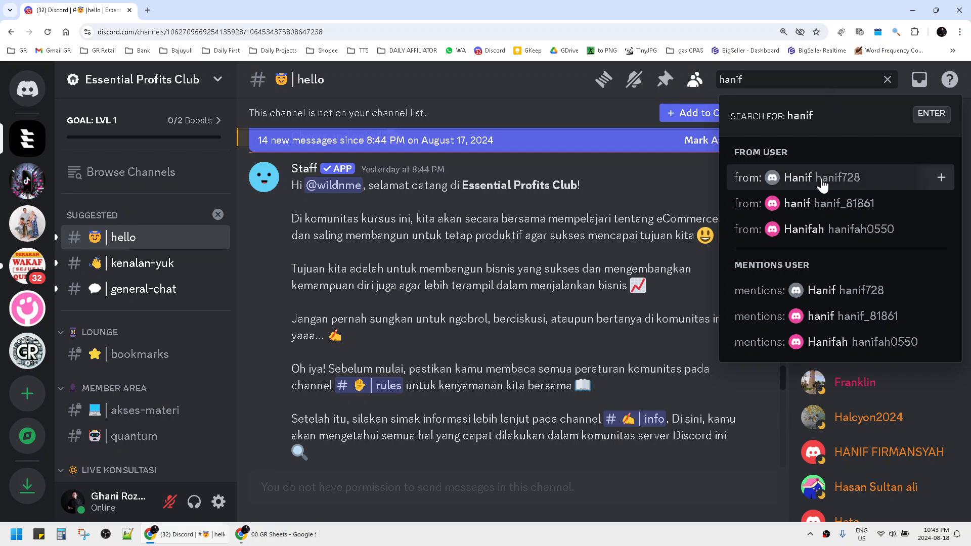
left_click(797, 178)
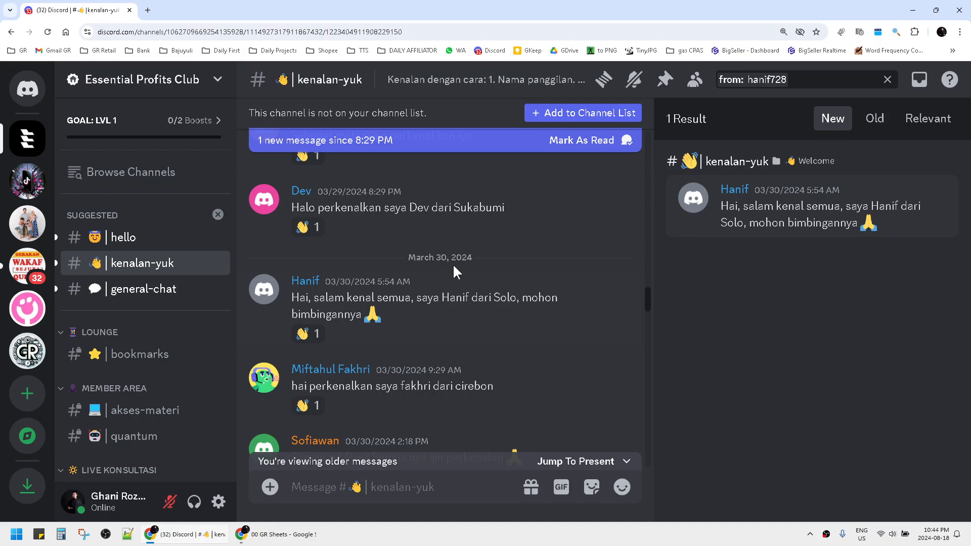
left_click(263, 290)
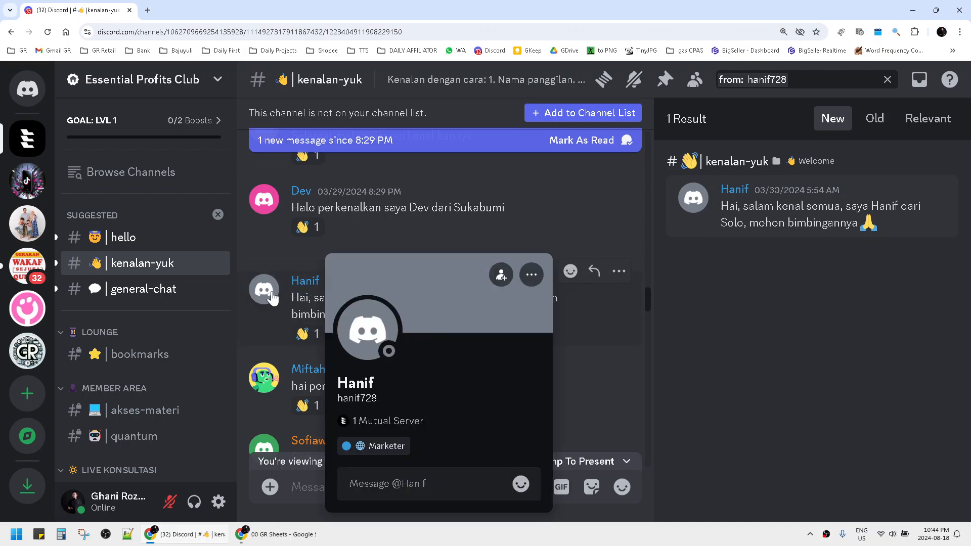
mouse_move(500, 275)
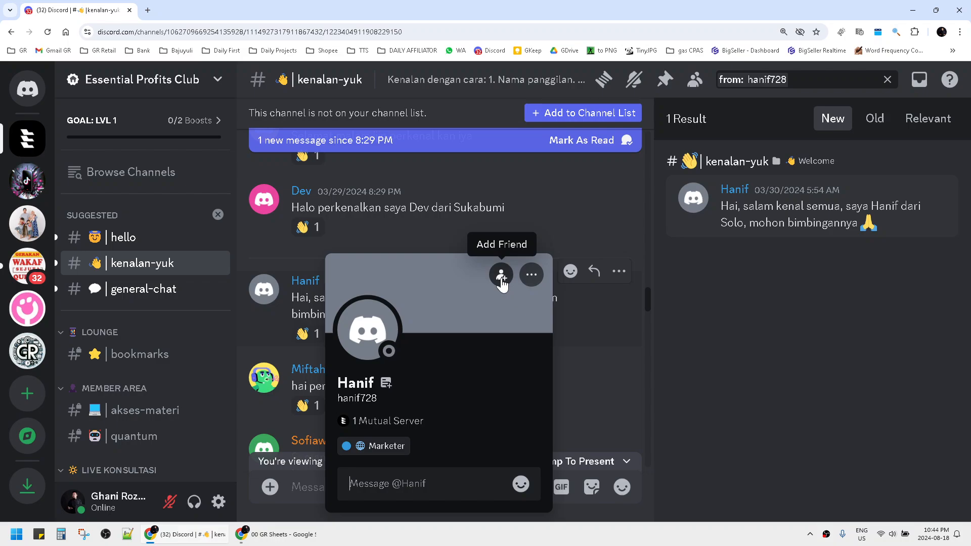
mouse_move(497, 286)
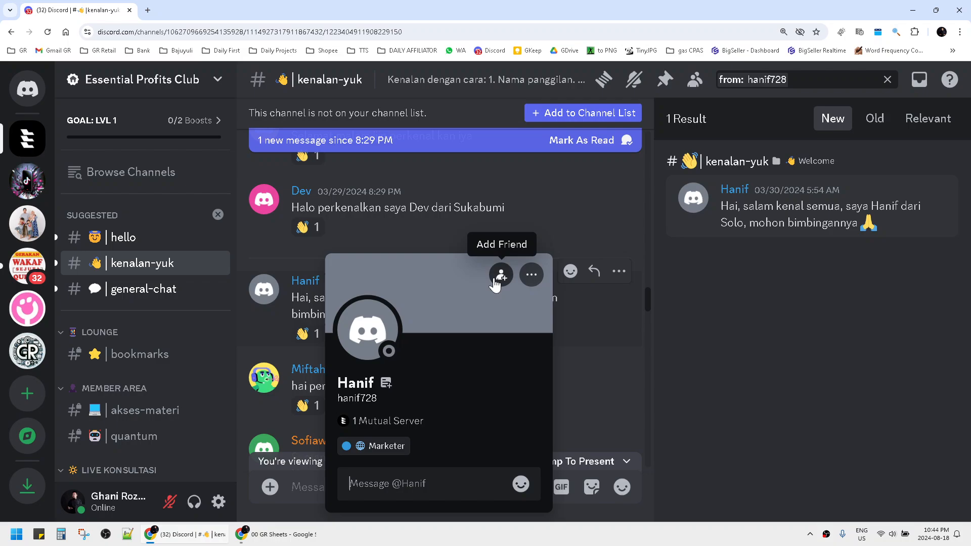
mouse_move(140, 155)
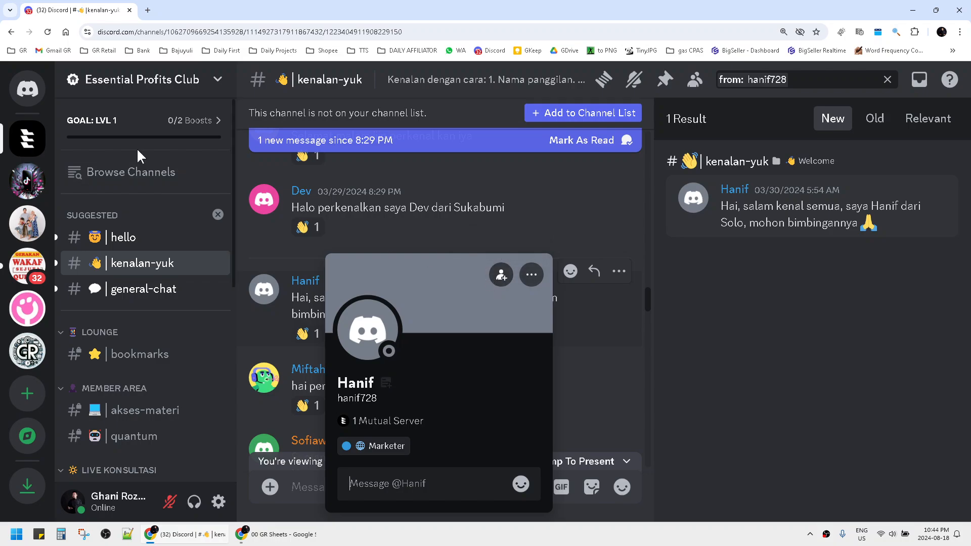
left_click(27, 89)
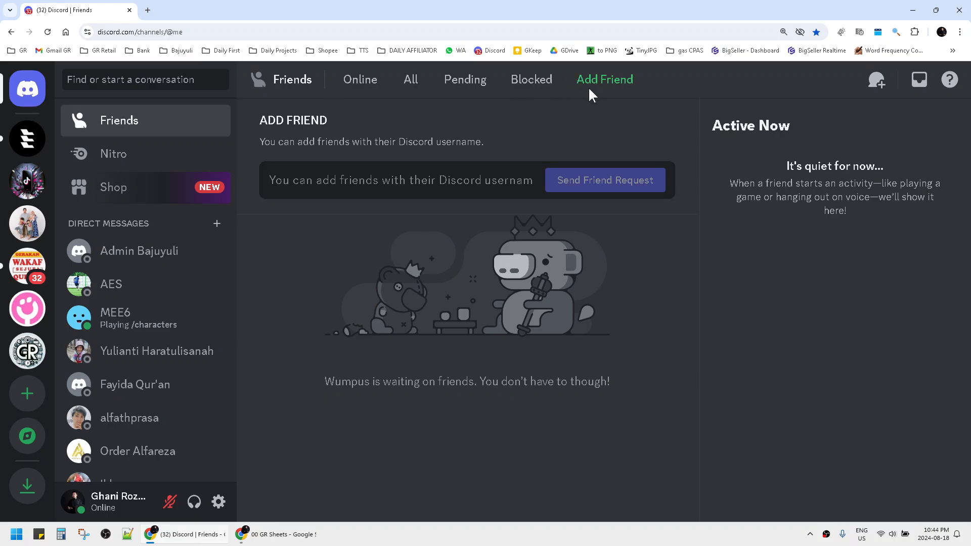
- Focus the Add Friend username field, ready for a friend's username
left_click(401, 180)
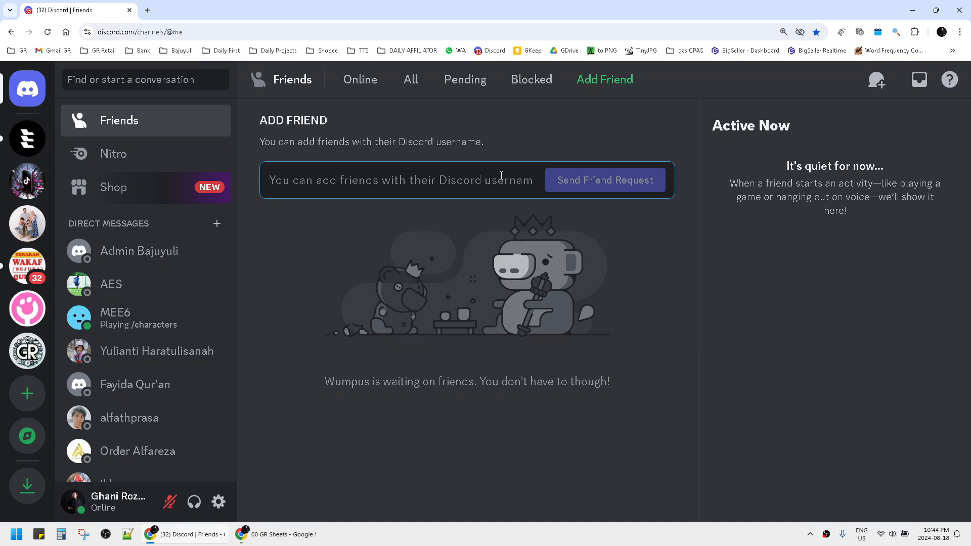
left_click(400, 180)
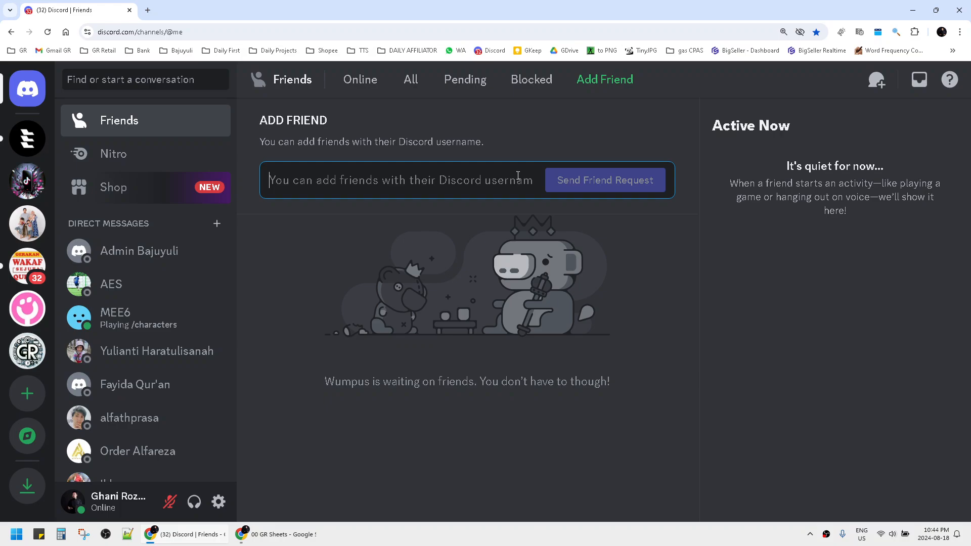
mouse_move(520, 164)
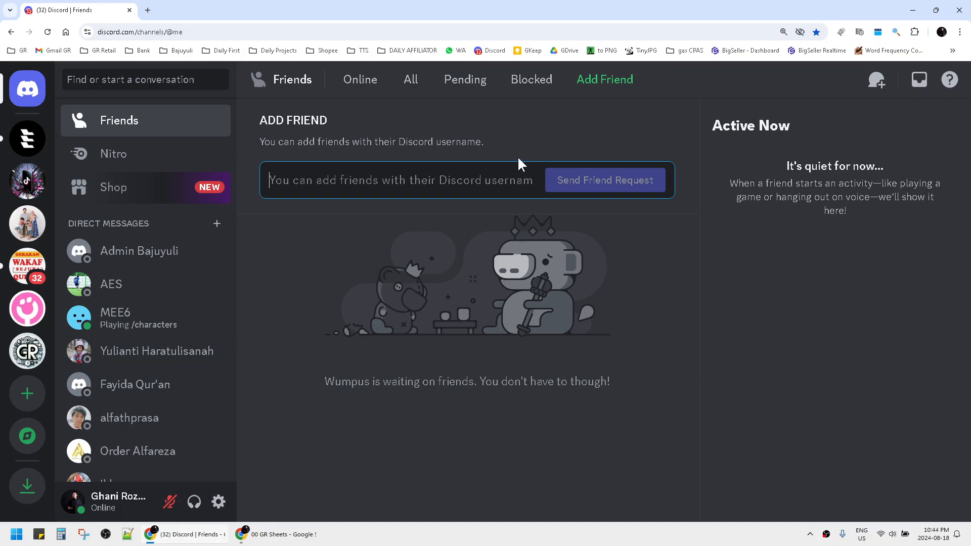